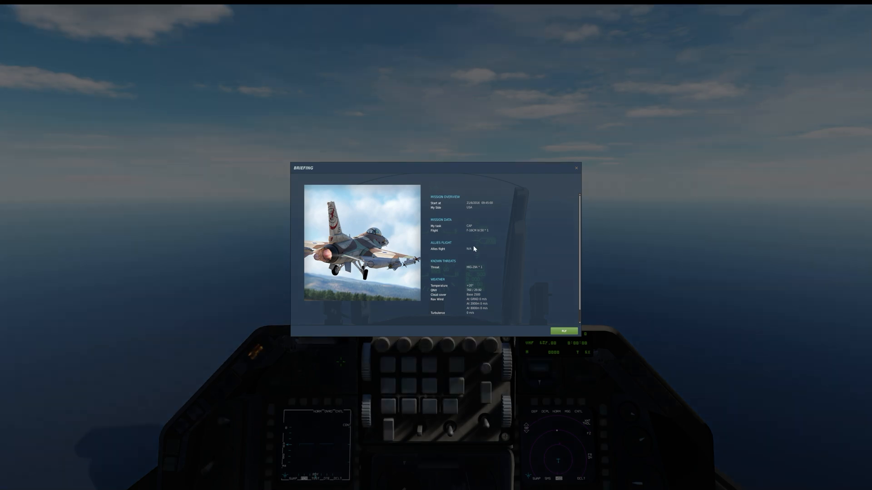
Step: Start the mission from the briefing, then pause and reopen the mission briefing
click(563, 330)
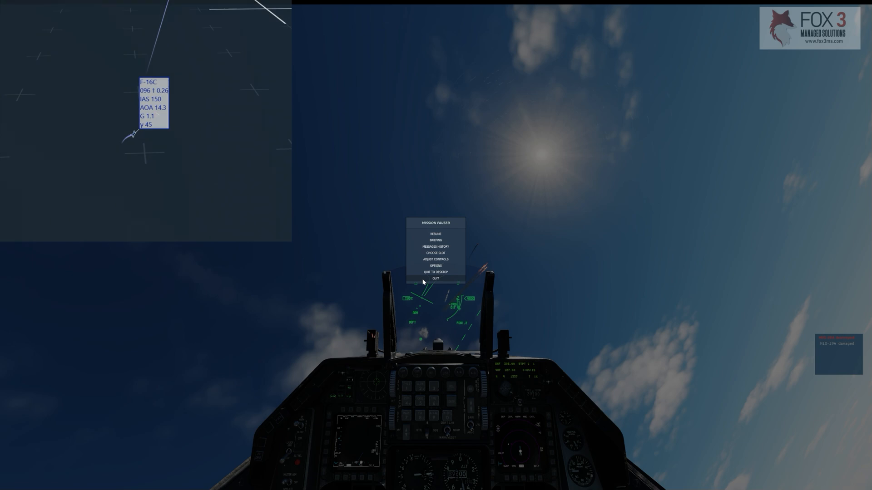
click(435, 253)
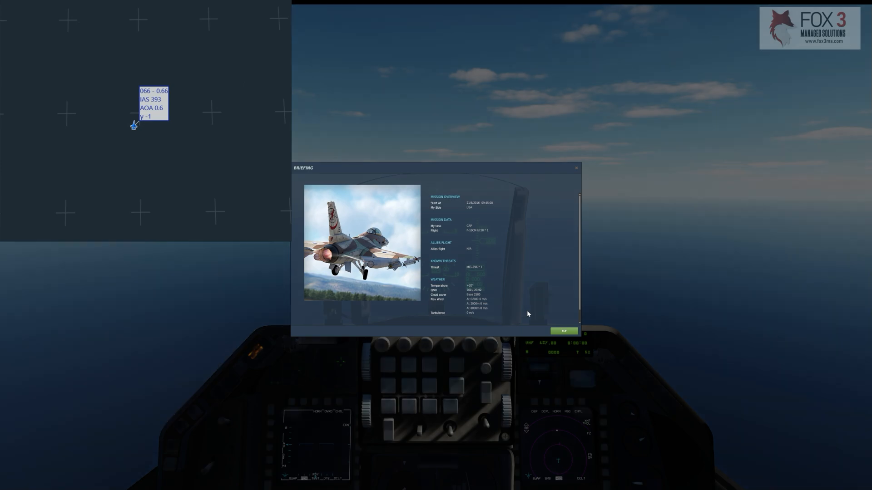
click(563, 331)
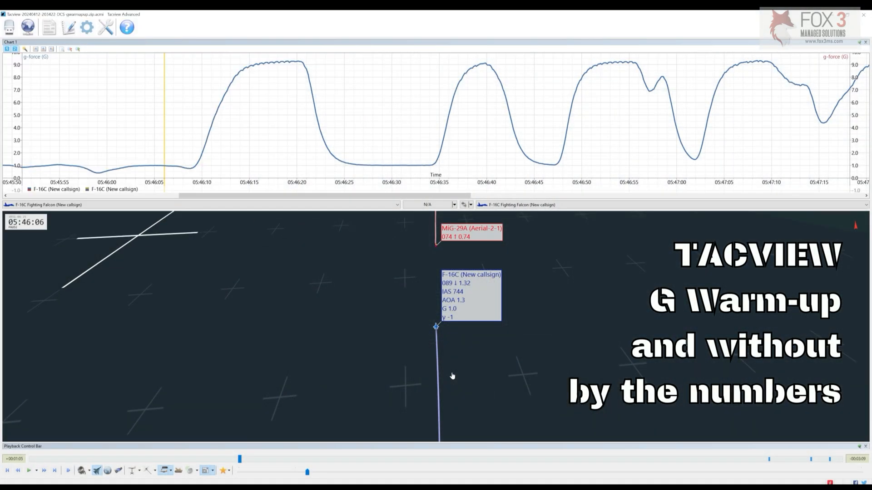
mouse_move(458, 414)
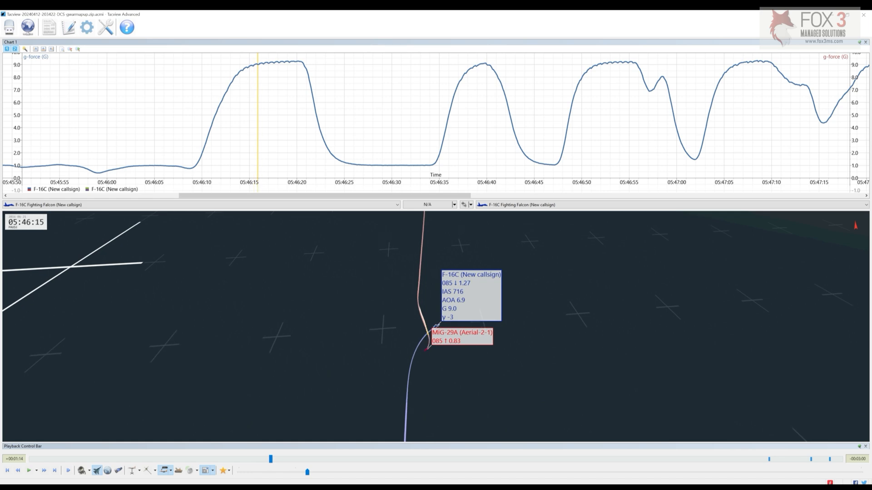
mouse_move(31, 235)
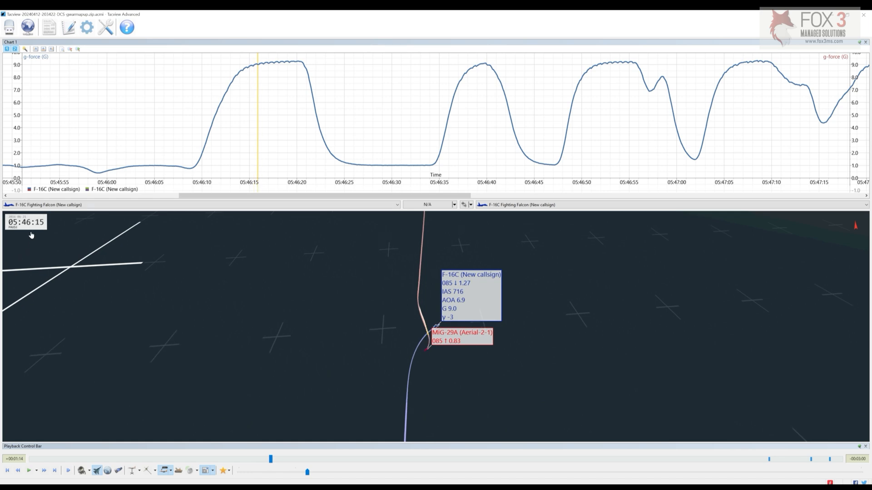
mouse_move(47, 229)
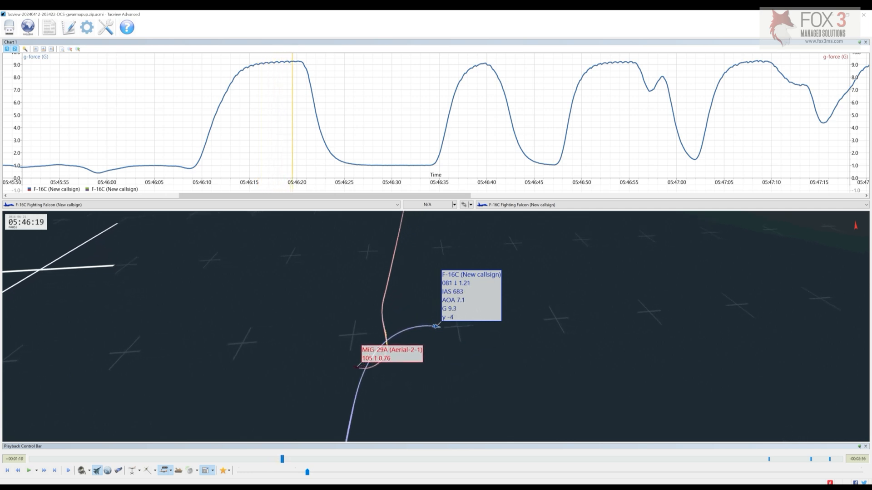
Step: Play the warm-up replay from 05:46:06 through the first 9 G peak to about 05:46:20
click(27, 470)
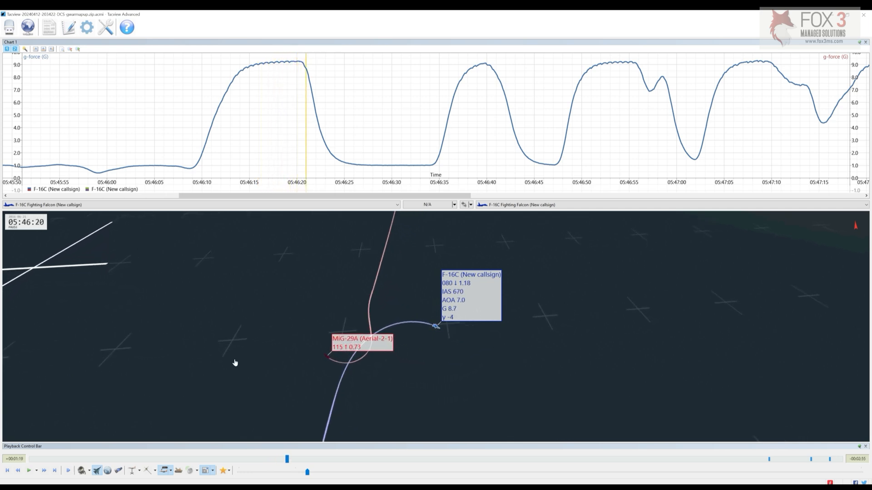
mouse_move(195, 271)
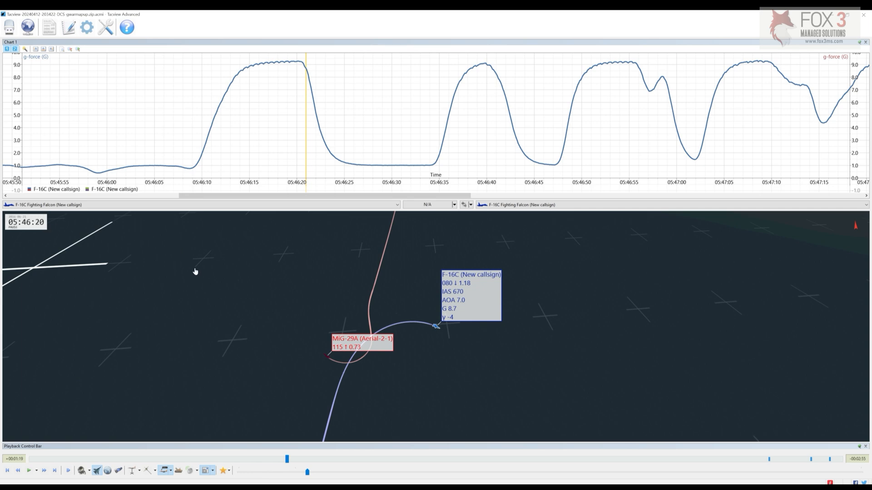
mouse_move(289, 315)
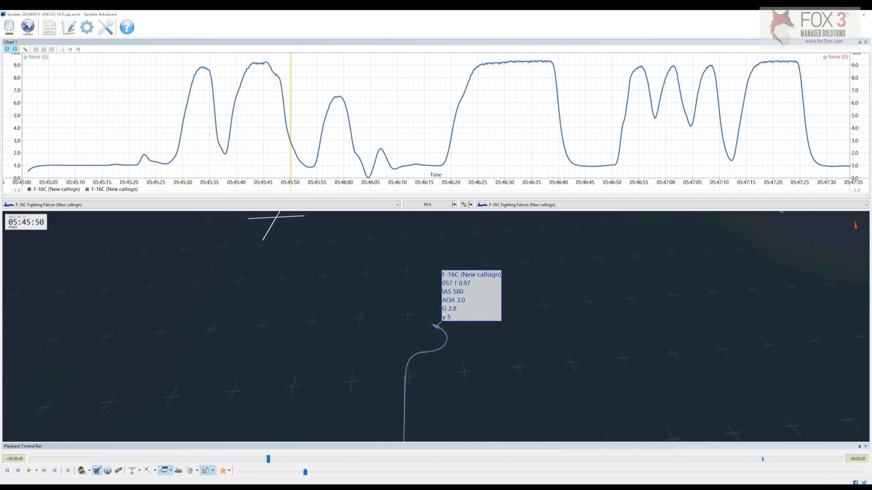
Step: Play and pause the replay through the sustained 9 G turn, stopping at 05:46:39
click(28, 471)
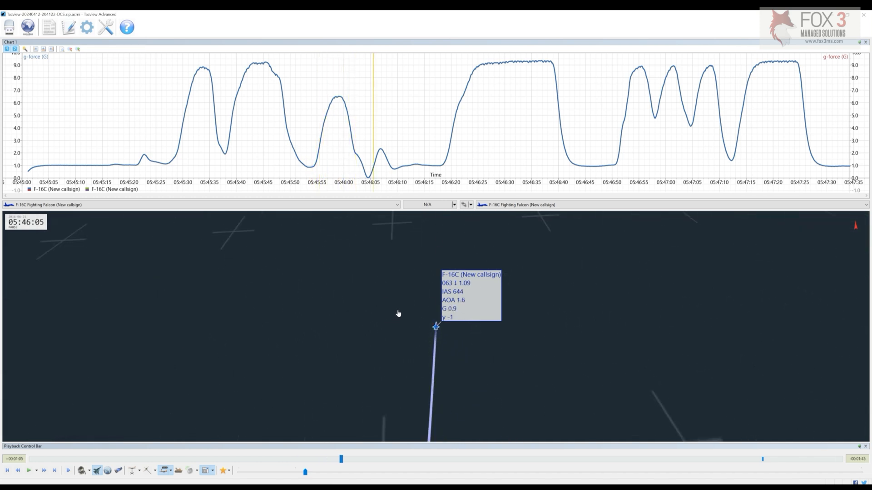
click(27, 470)
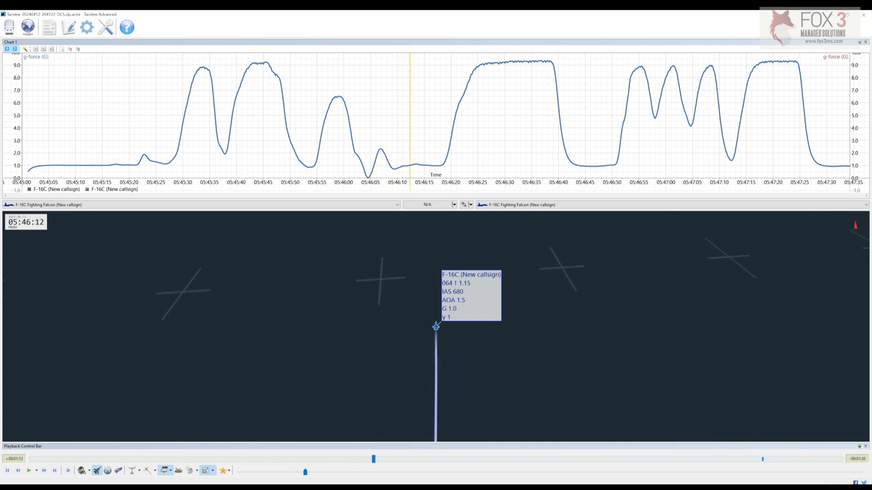
click(27, 471)
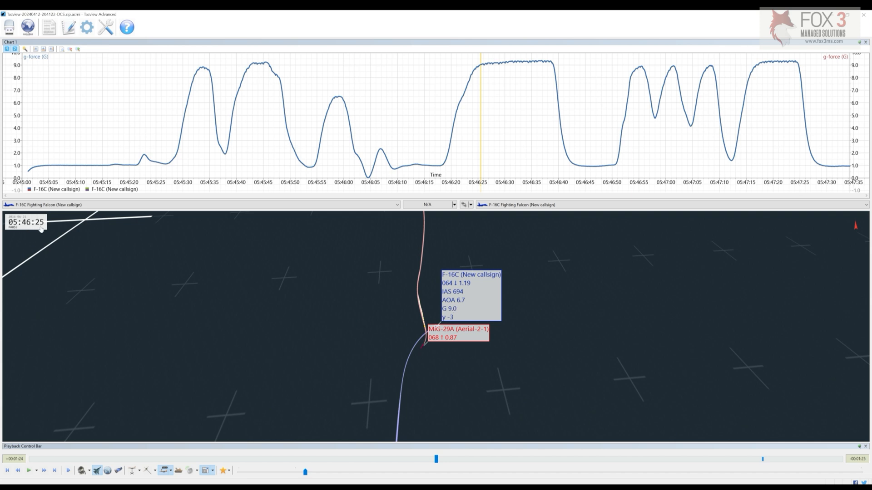
mouse_move(59, 450)
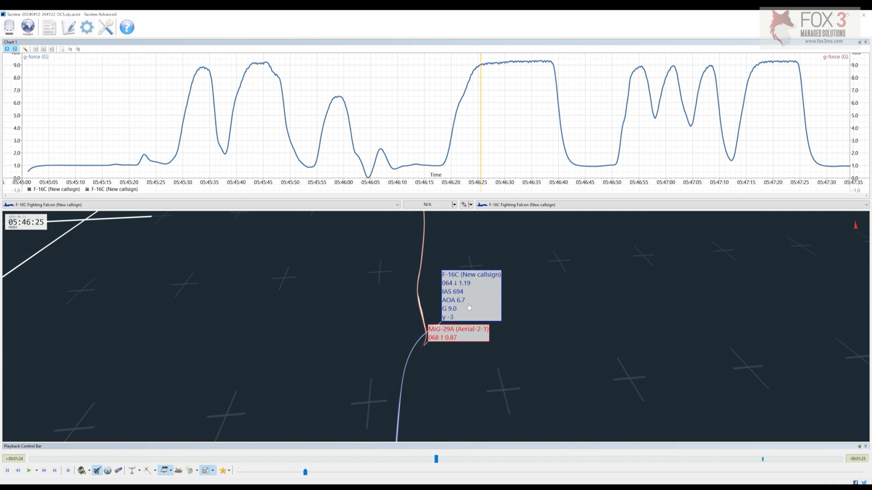
mouse_move(28, 470)
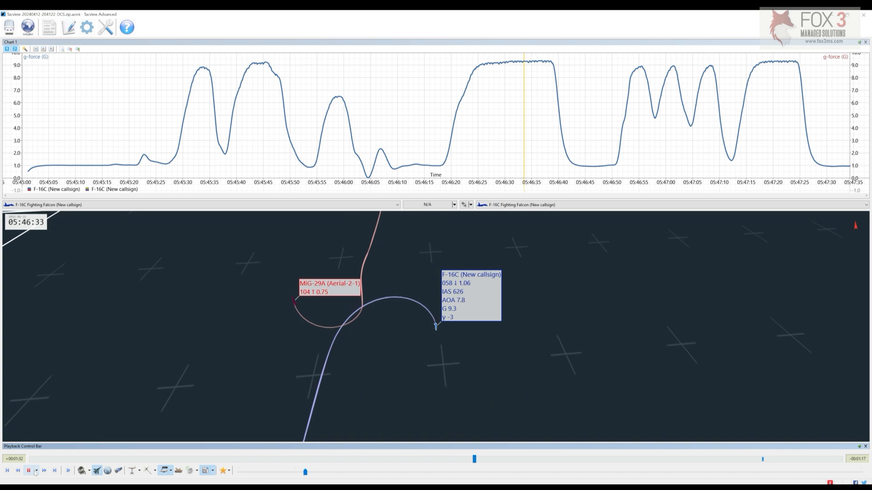
click(29, 471)
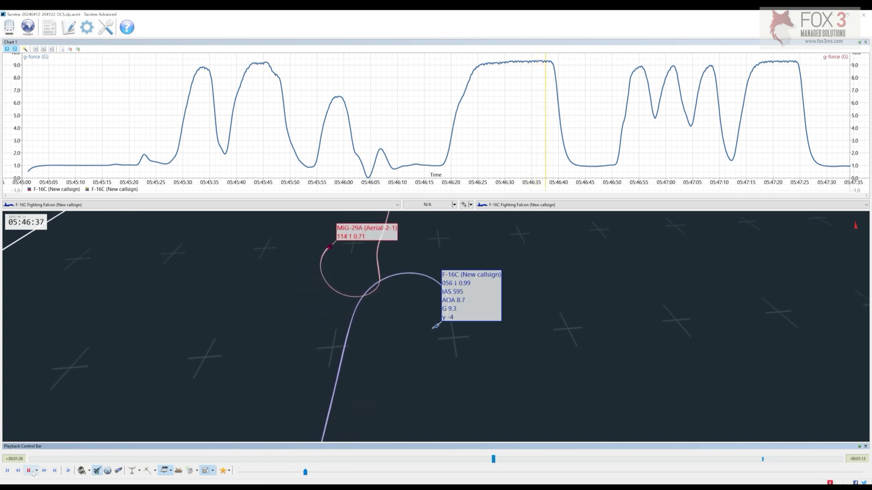
click(29, 470)
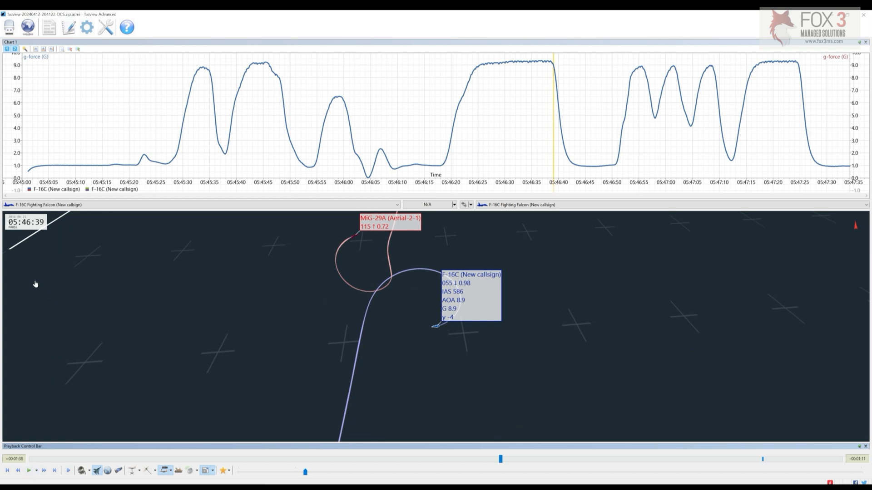
mouse_move(50, 232)
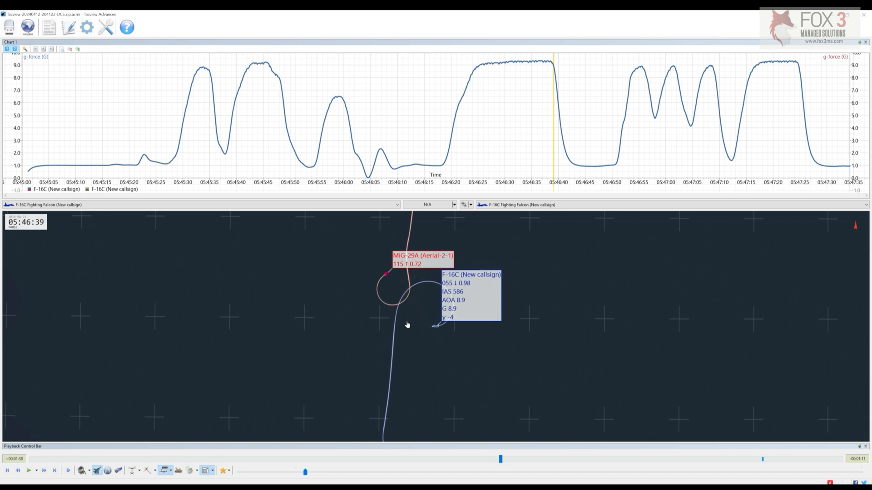
mouse_move(434, 115)
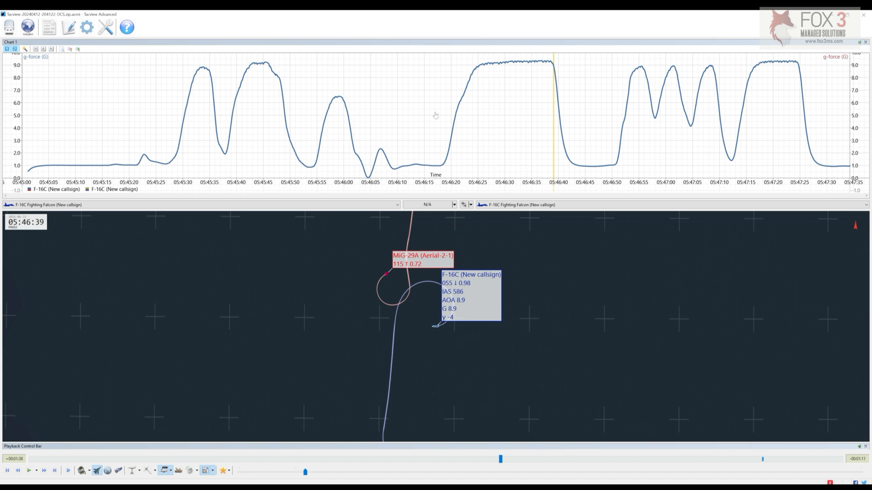
mouse_move(430, 12)
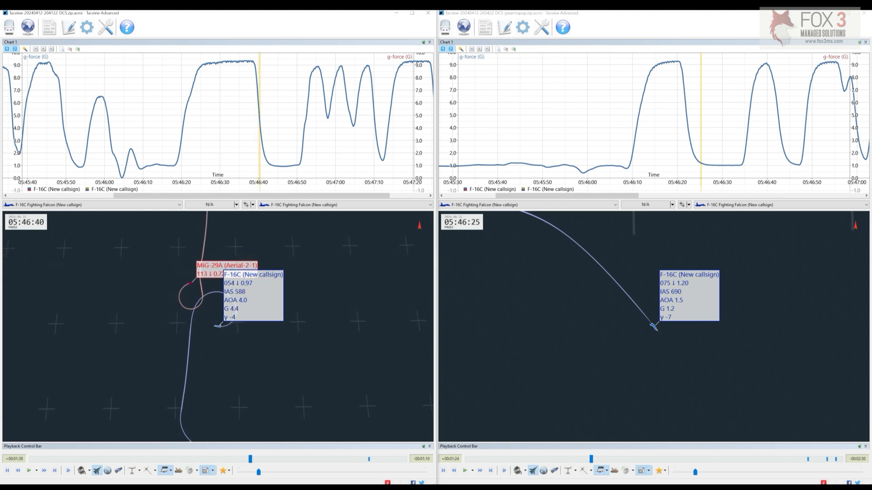
mouse_move(261, 337)
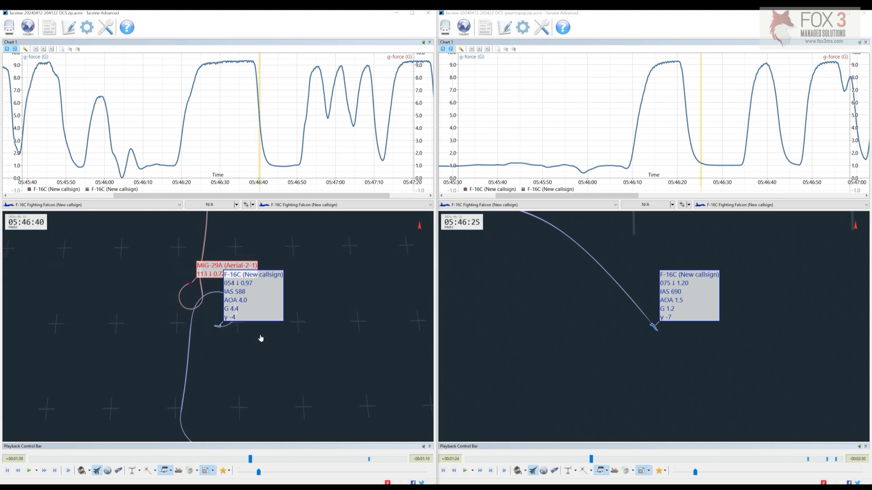
mouse_move(207, 318)
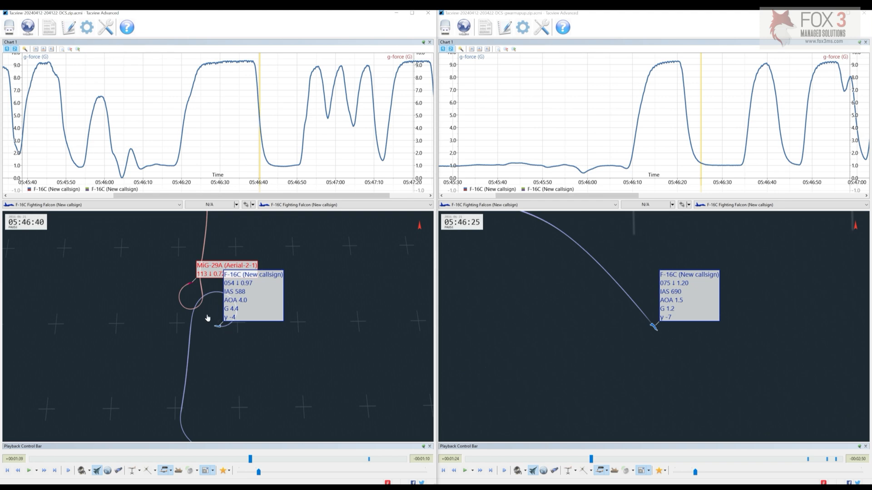
mouse_move(227, 341)
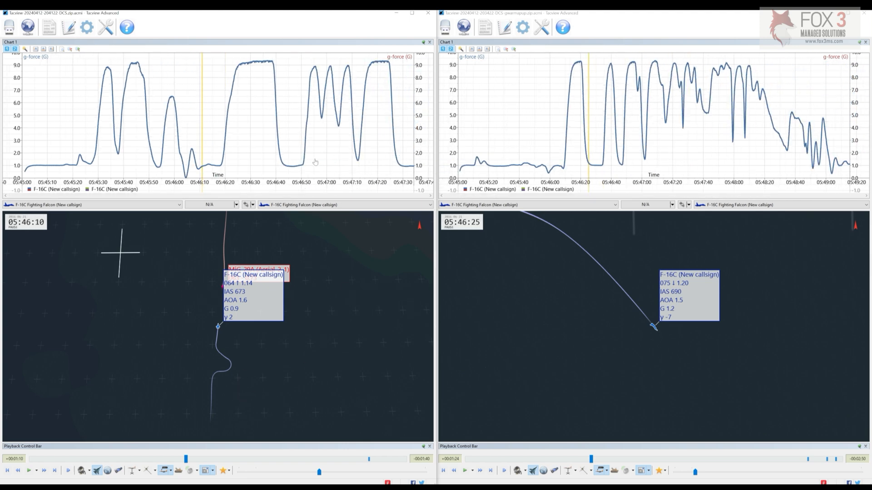
mouse_move(307, 343)
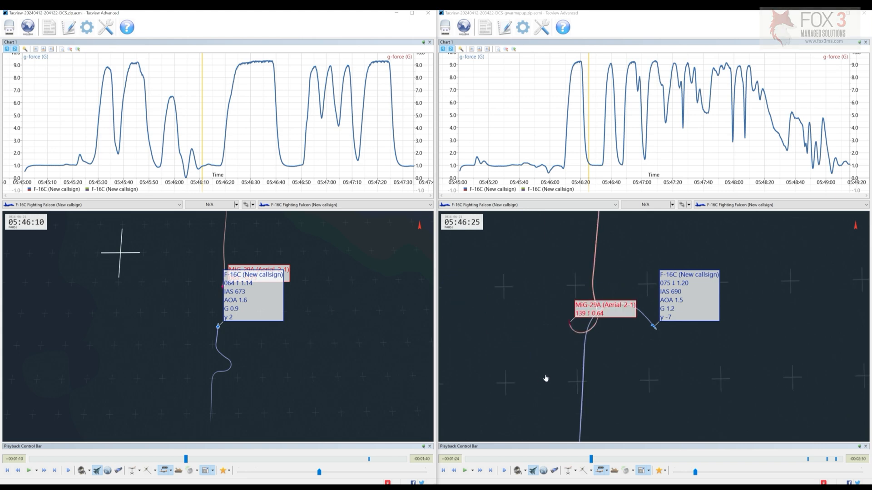
mouse_move(330, 406)
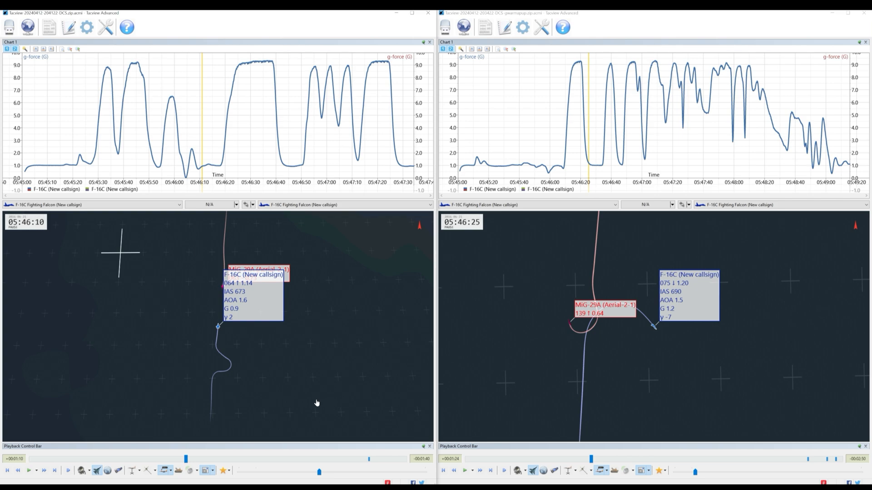
mouse_move(234, 424)
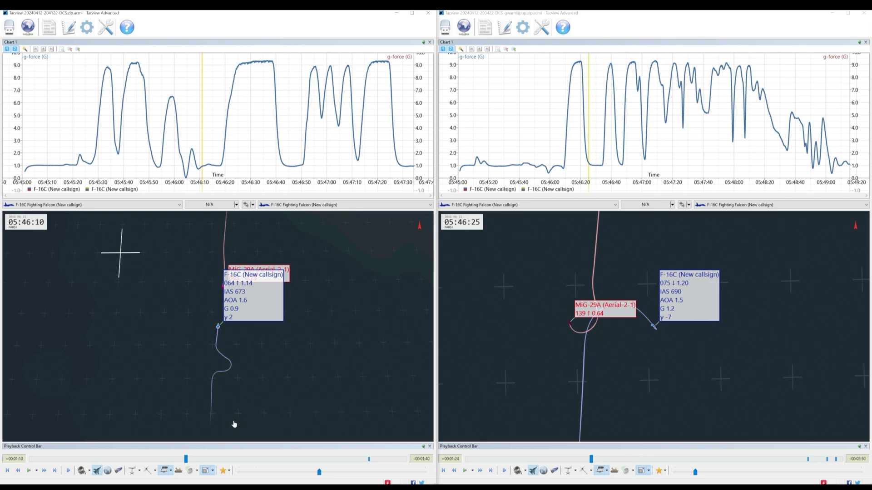